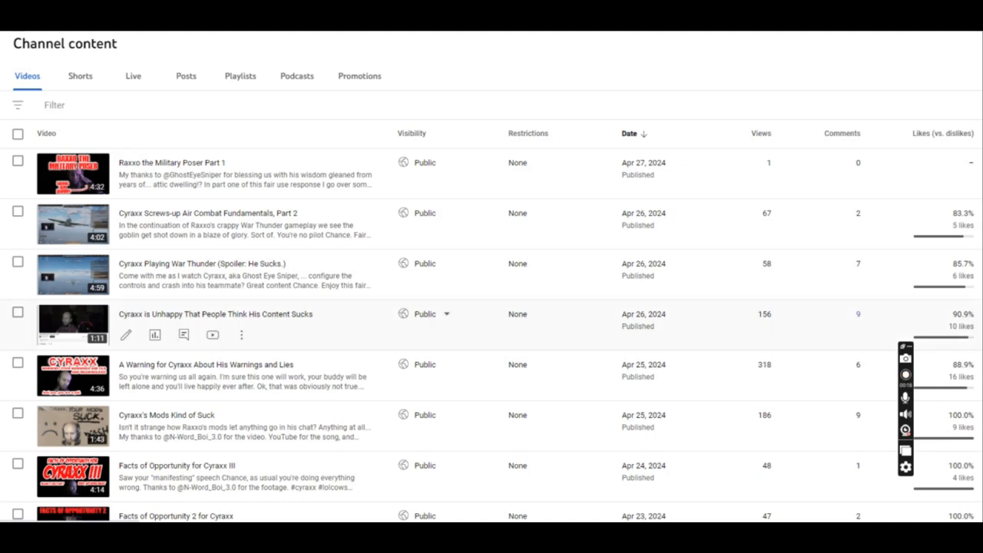
scroll(down, 3)
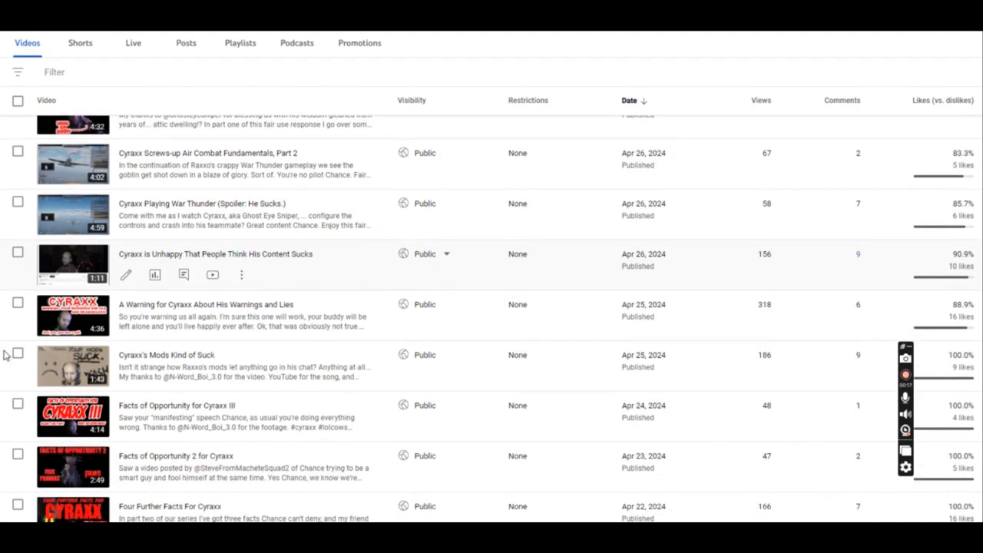
scroll(down, 3)
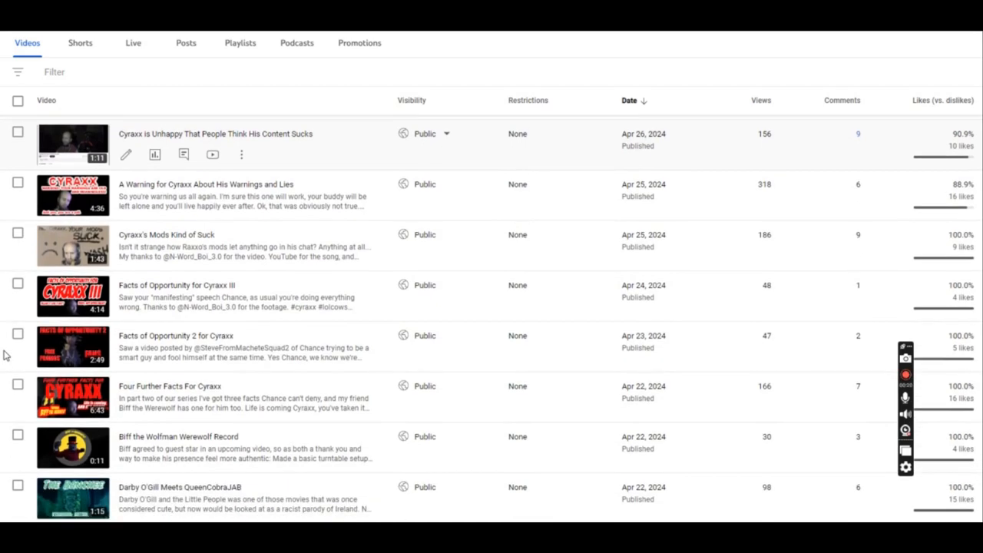
scroll(down, 3)
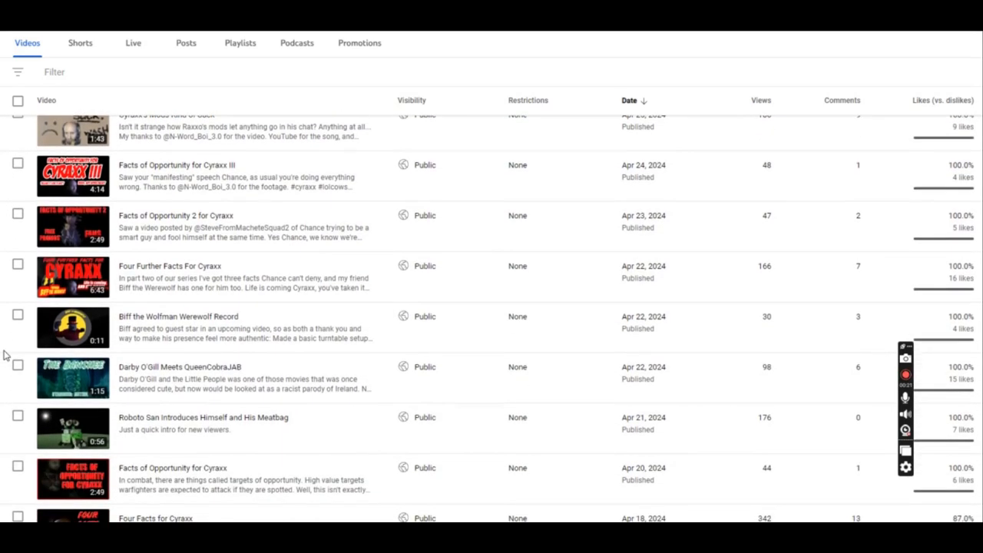
scroll(down, 3)
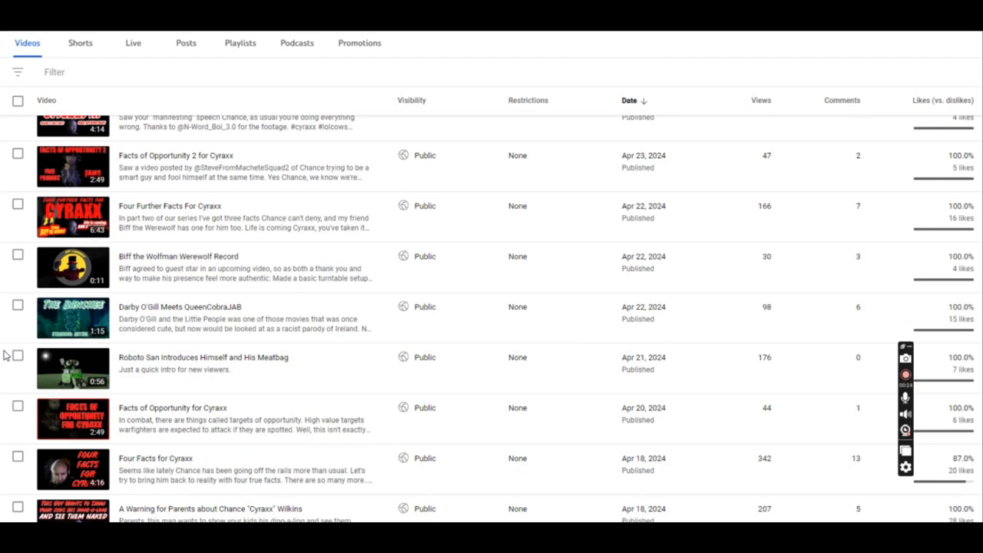